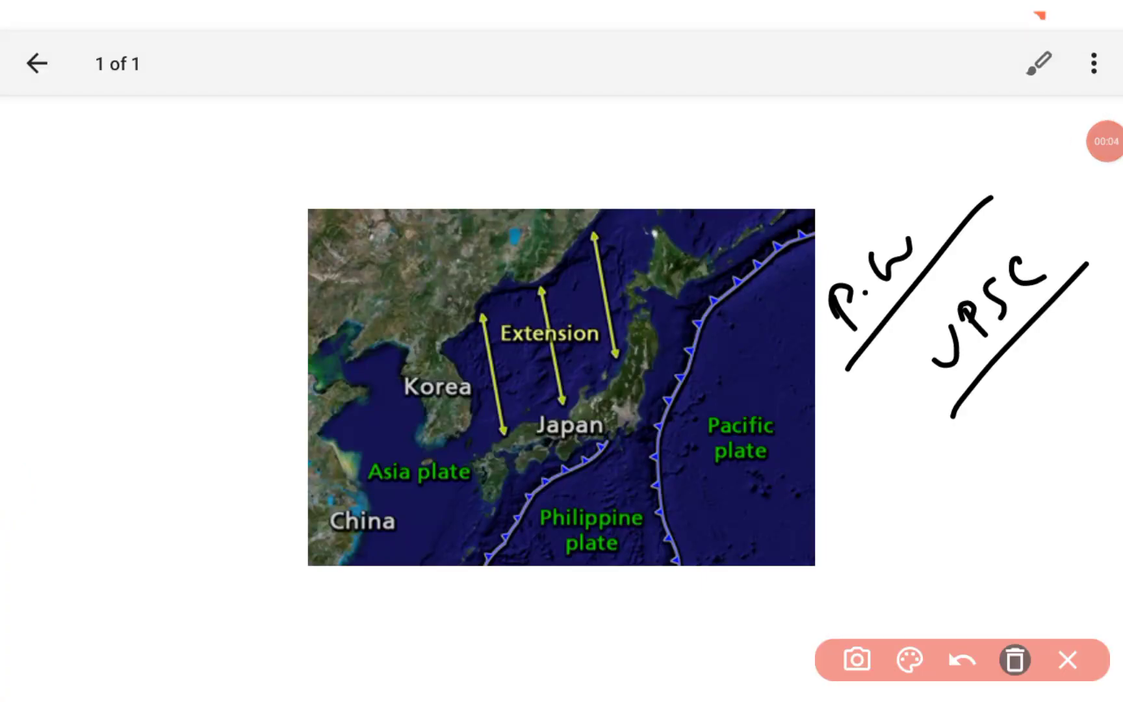
# Clear the old black notes so Korea can be circled in red with an arrow above.
pyautogui.click(1014, 659)
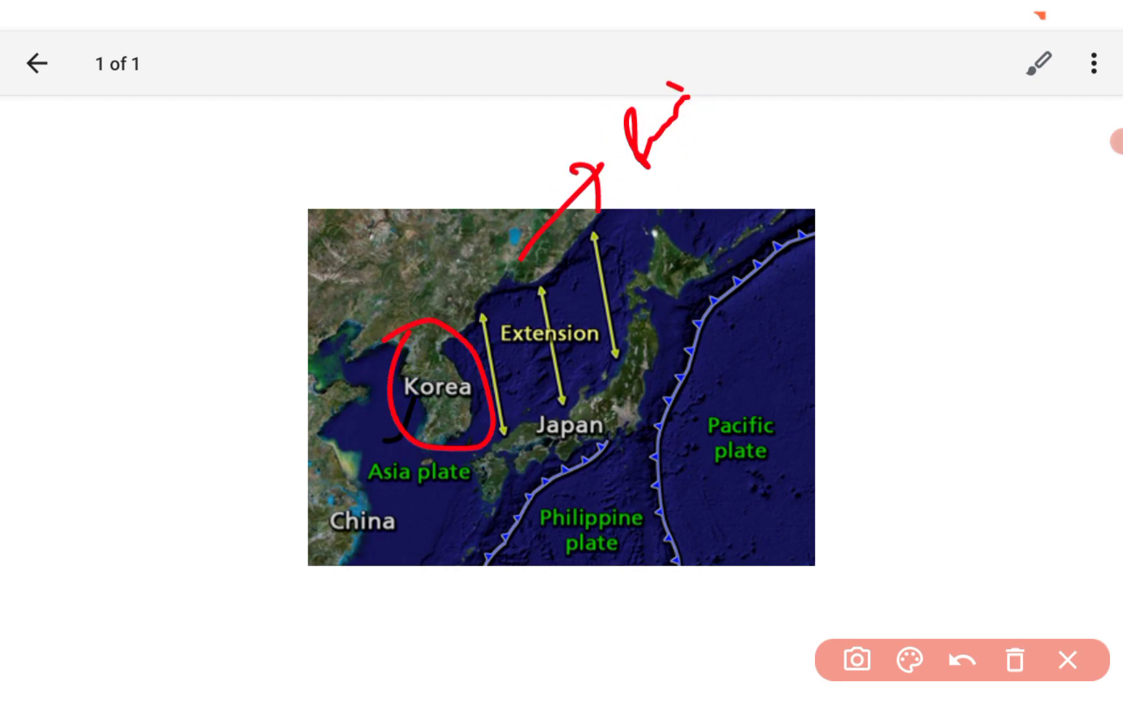
# Box the northeastern coastline in red beside the arrow, then wipe the red markings off the map.
pyautogui.moveTo(645, 147); pyautogui.dragTo(727, 75)
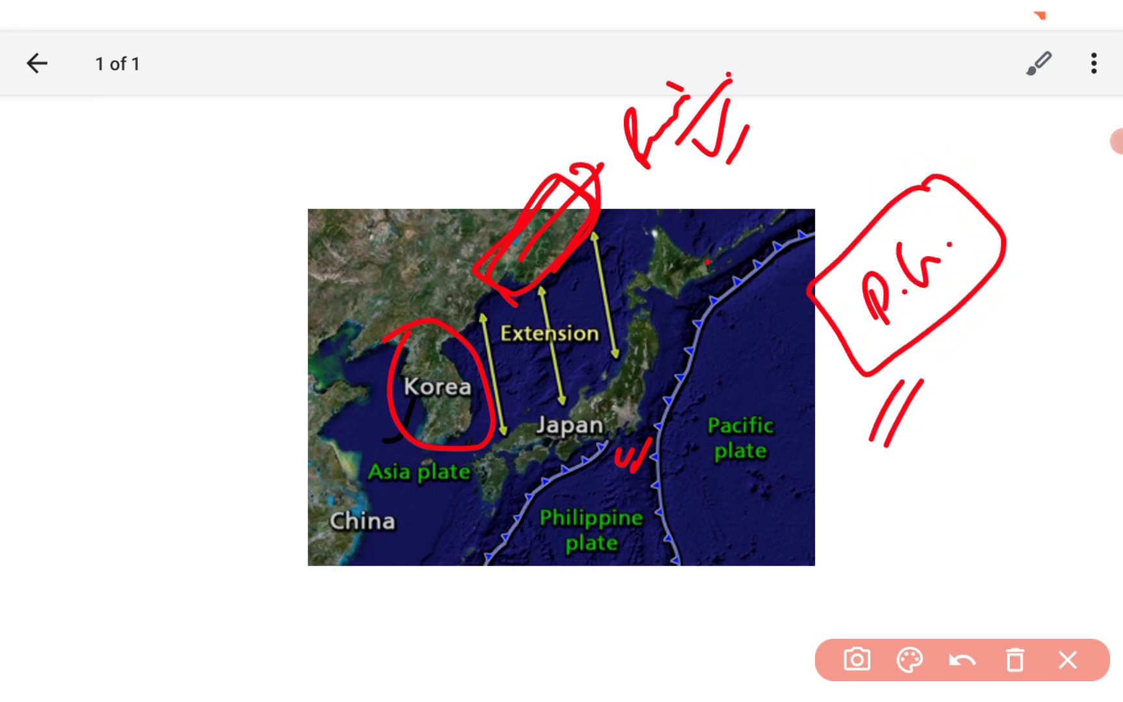
pyautogui.click(1016, 659)
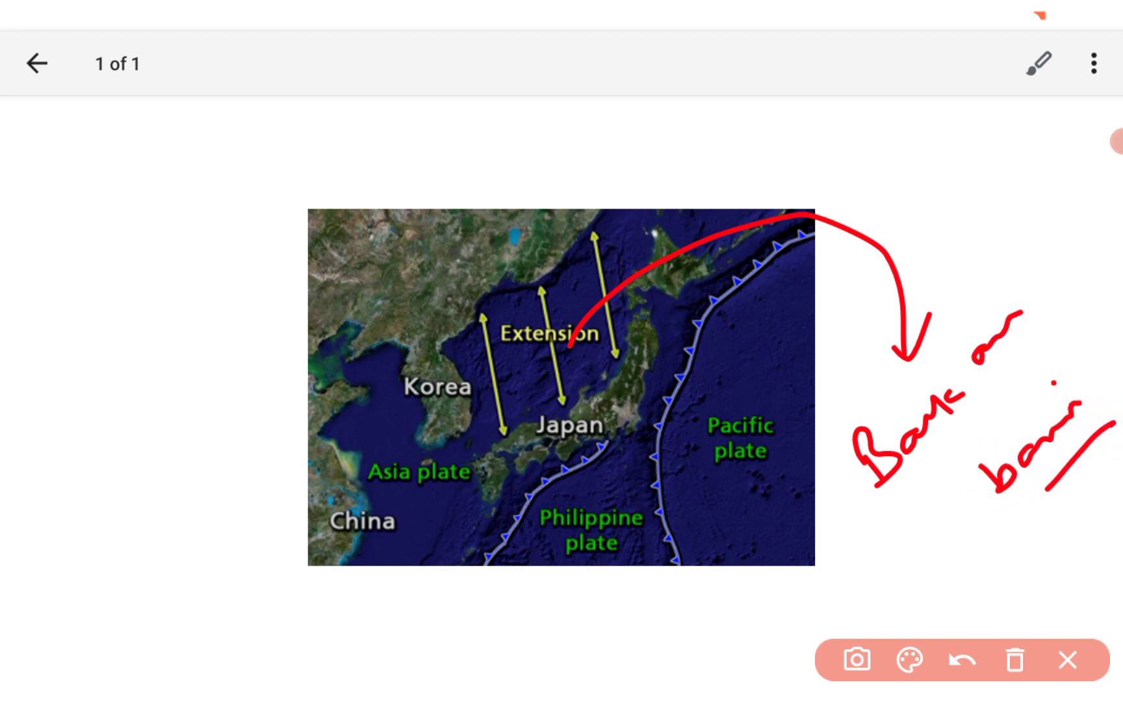
# Write the red 'Japan – mainland Asia' note left of the map and tick below the Asia plate label.
pyautogui.moveTo(50, 509); pyautogui.dragTo(179, 445)
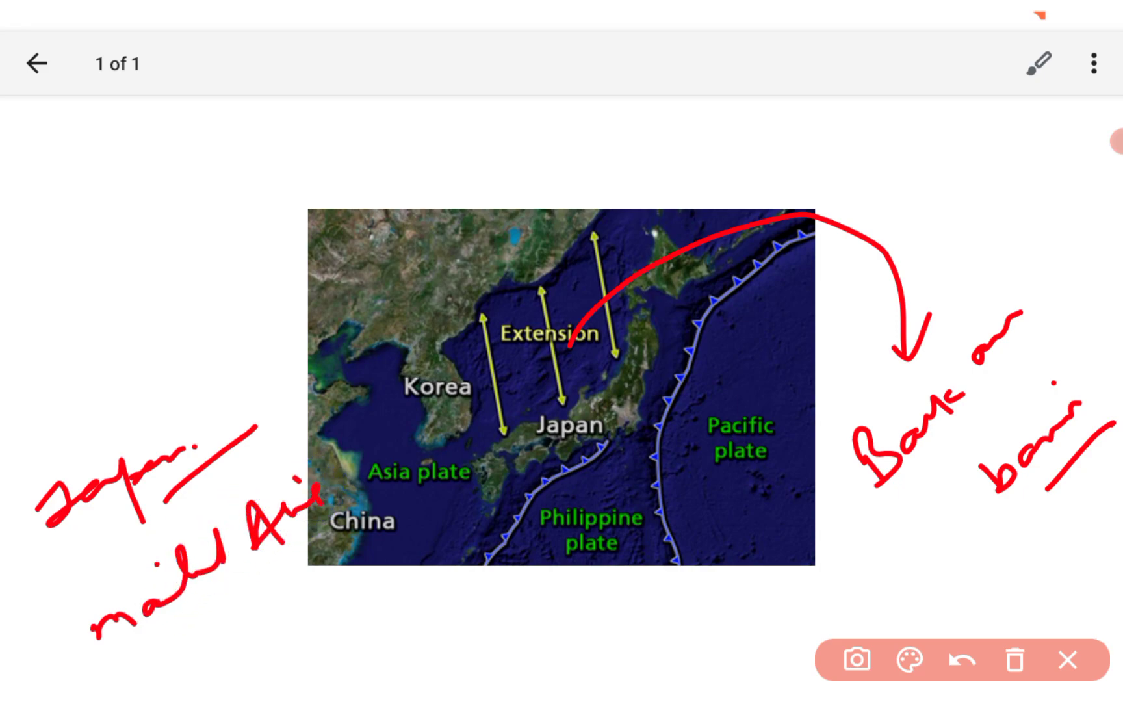
pyautogui.moveTo(294, 545); pyautogui.dragTo(336, 516)
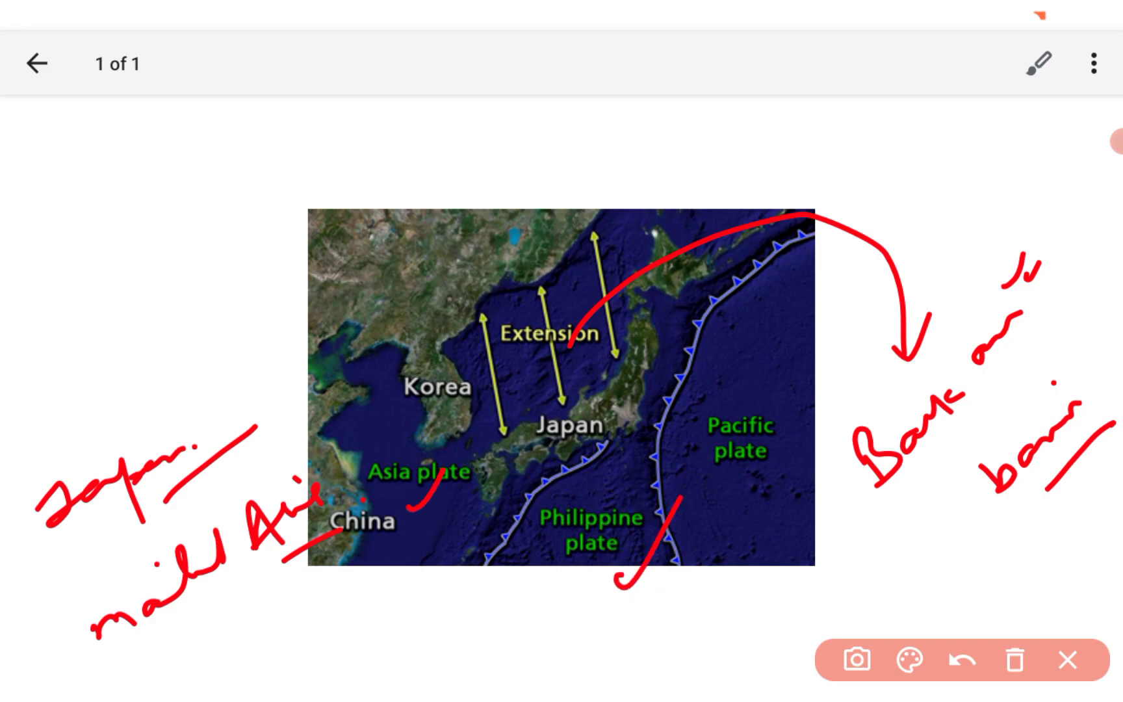
# Add a short red tick beside the Pacific plate label.
pyautogui.moveTo(758, 508); pyautogui.dragTo(802, 455)
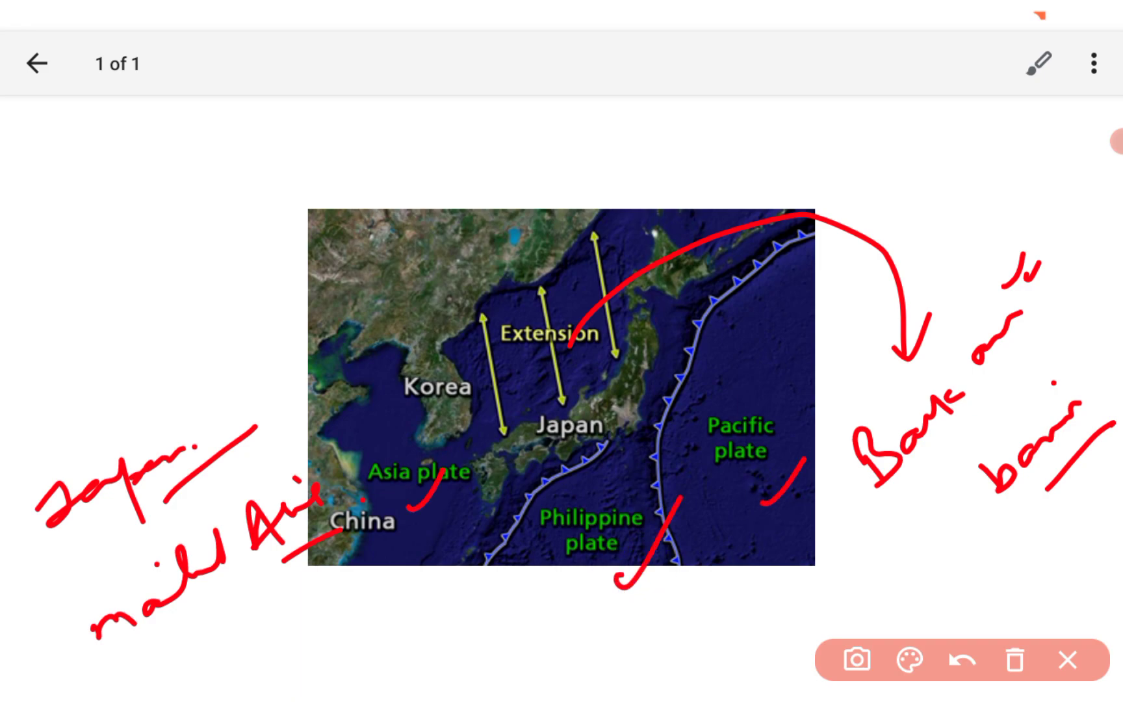